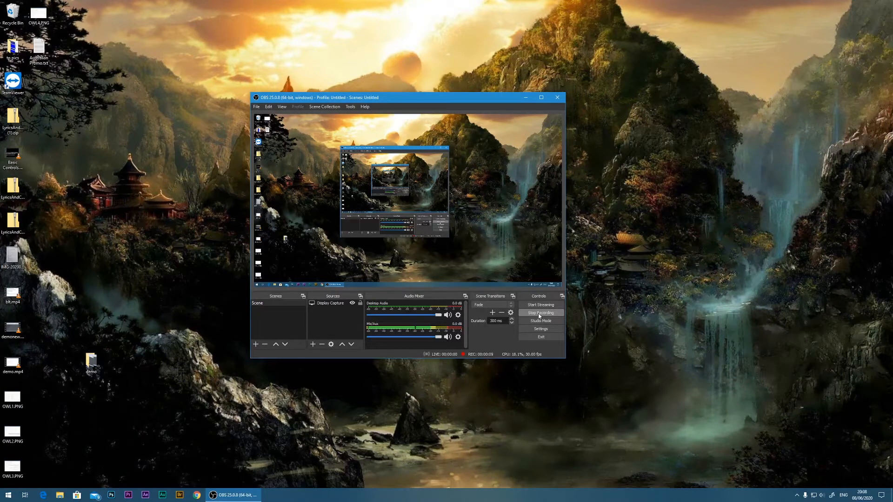
{"action": "mouse_move", "coordinate": [475, 205]}
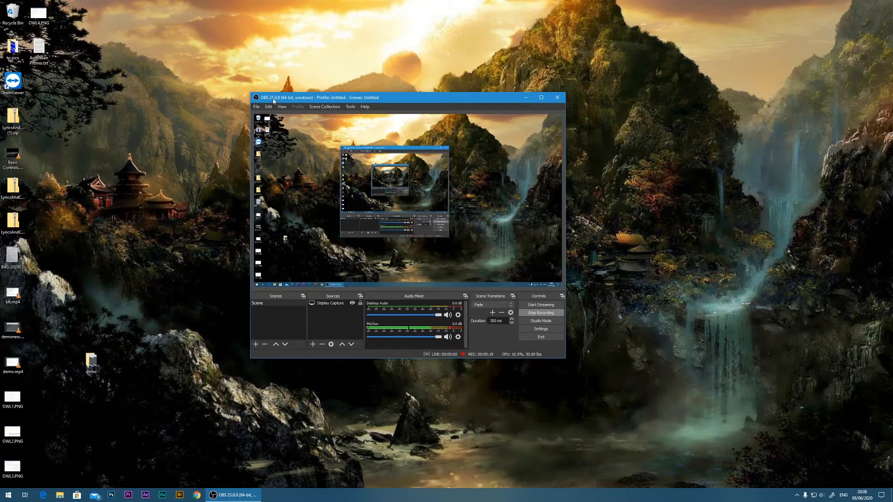
{"action": "mouse_move", "coordinate": [218, 108]}
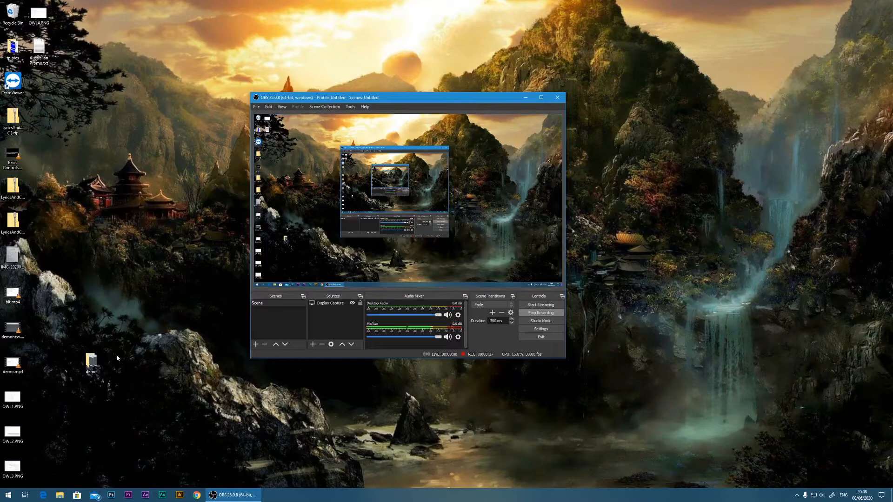
{"action": "mouse_move", "coordinate": [217, 267]}
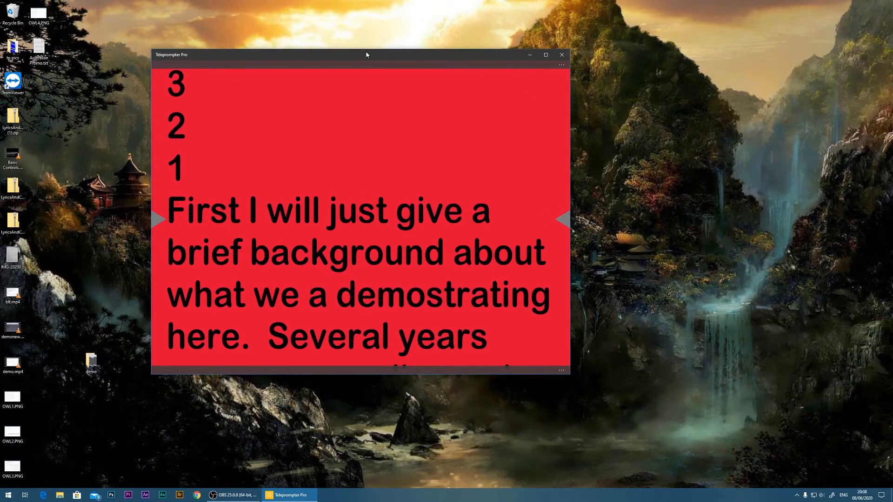
Step: Move the red Teleprompter Pro script window aside and hide it, leaving only the desktop picture
{"action": "left_click_drag", "start_coordinate": [366, 55], "coordinate": [328, 80]}
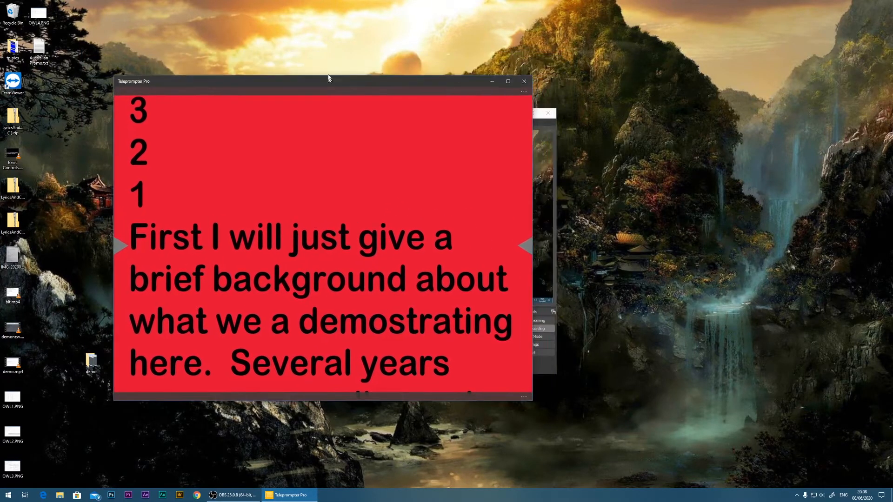
{"action": "left_click_drag", "start_coordinate": [327, 81], "coordinate": [338, 68]}
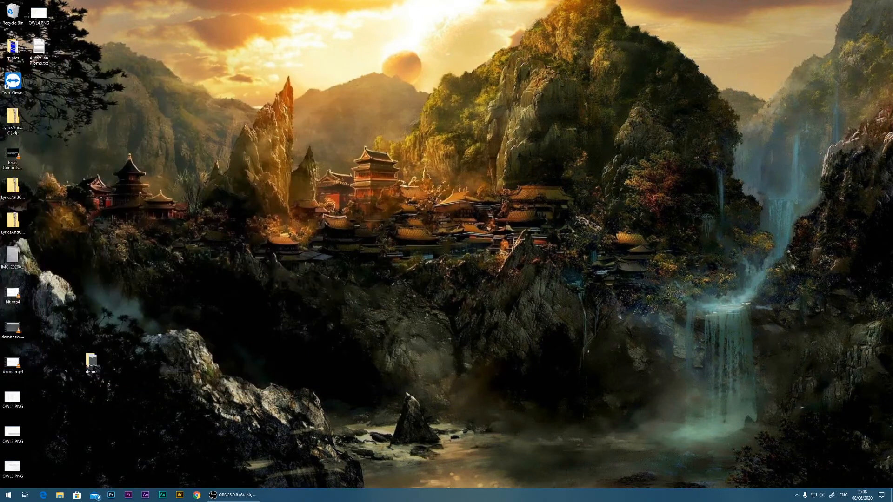
Step: Restore the OBS Studio window from the taskbar with its recording still running
{"action": "left_click", "coordinate": [234, 494]}
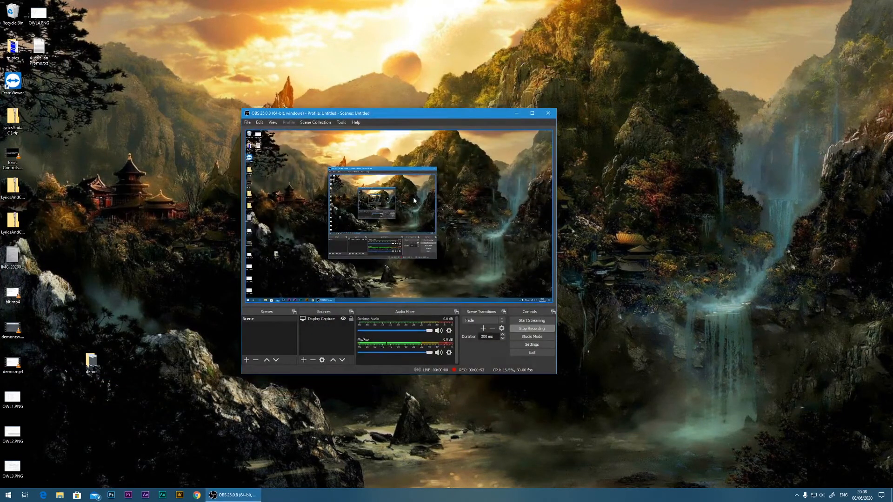
{"action": "mouse_move", "coordinate": [440, 217]}
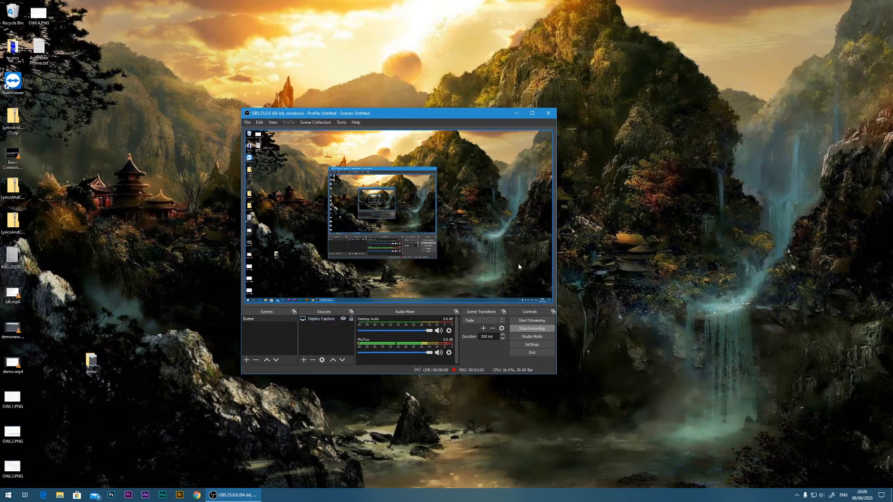
{"action": "mouse_move", "coordinate": [572, 247]}
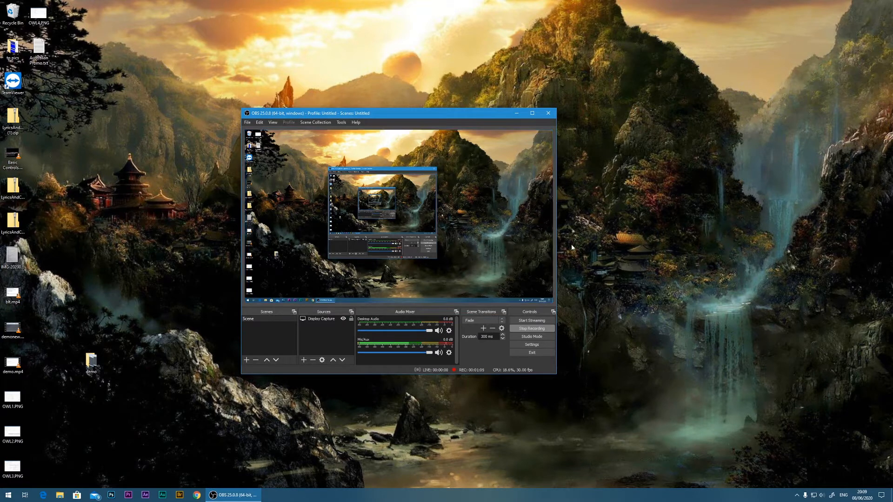
Step: Add a Window Capture source for the Teleprompter Pro window to the OBS scene
{"action": "left_click", "coordinate": [304, 359]}
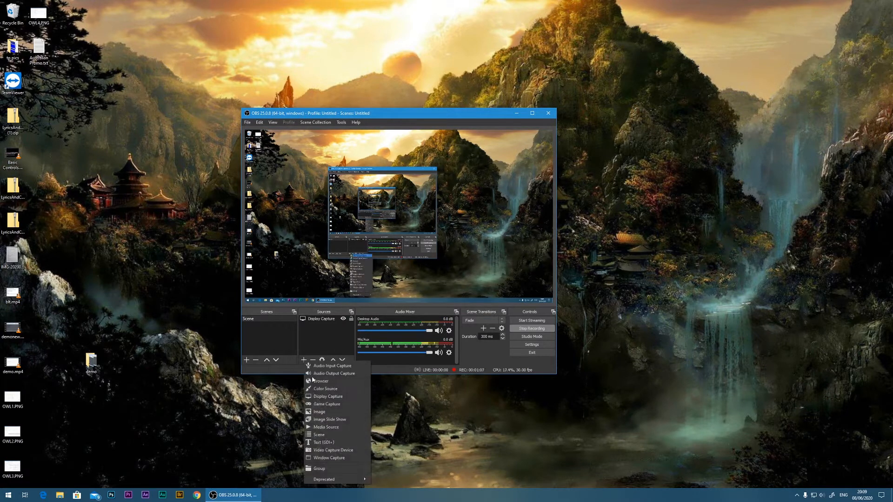
{"action": "left_click", "coordinate": [328, 458]}
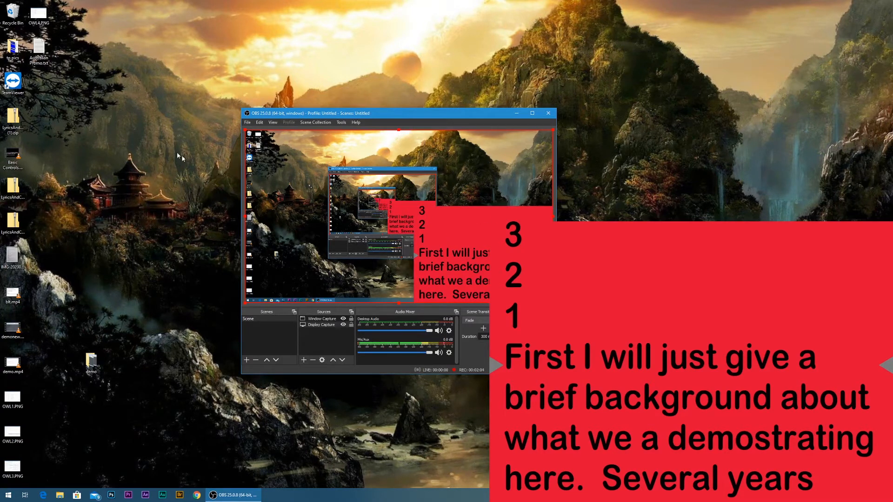
{"action": "left_click", "coordinate": [289, 494]}
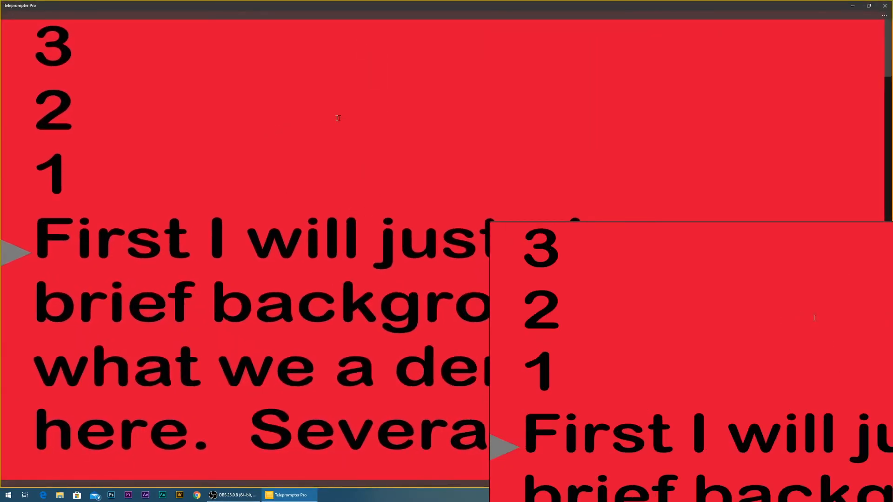
{"action": "mouse_move", "coordinate": [451, 143]}
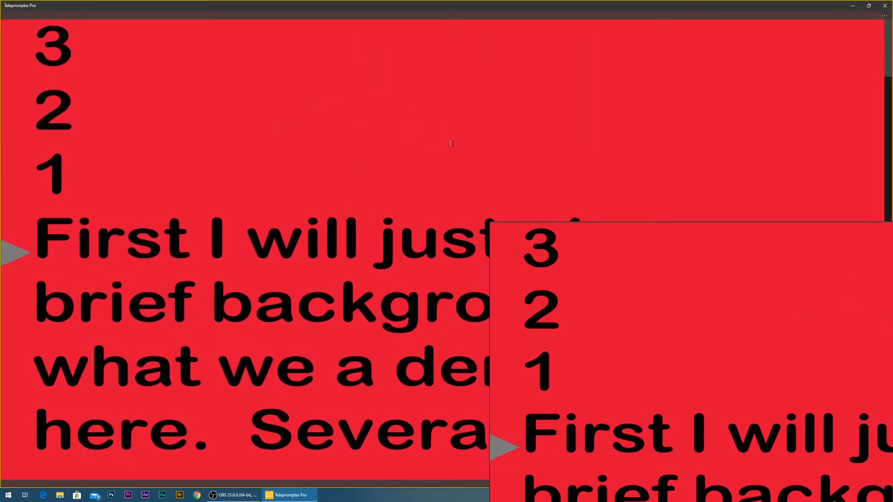
Step: Set Teleprompter Pro's custom colours to a bright green background with white script text
{"action": "left_click", "coordinate": [9, 16]}
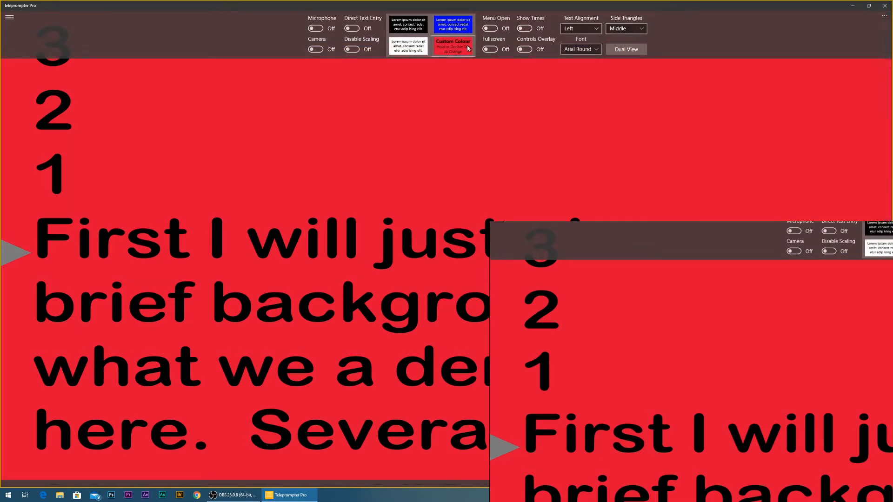
{"action": "left_click", "coordinate": [453, 46]}
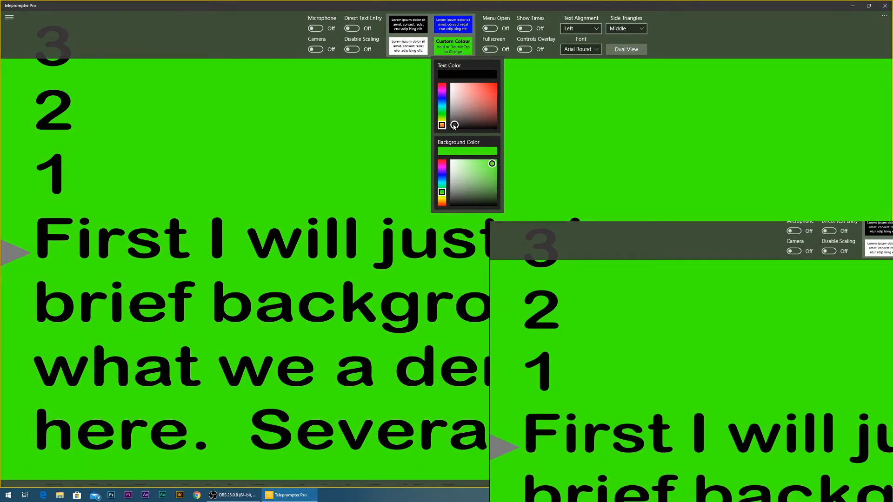
{"action": "left_click", "coordinate": [455, 86]}
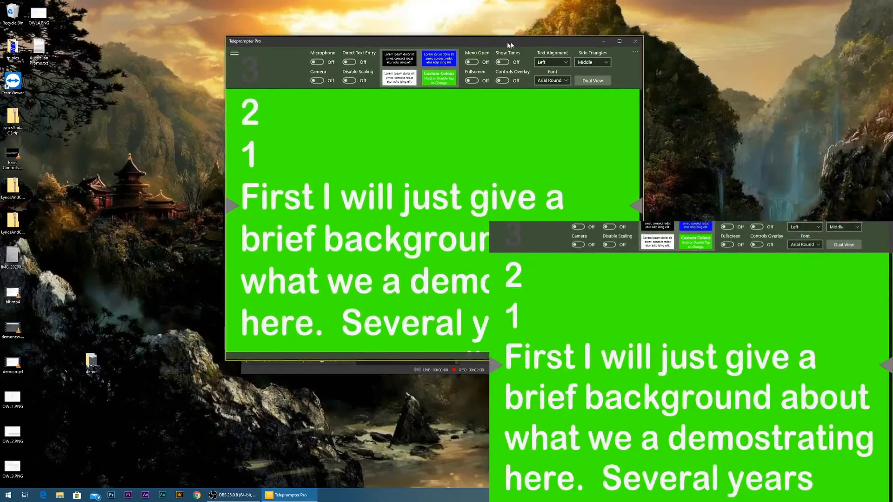
Step: Hide the teleprompter settings bar and return to OBS showing the green capture
{"action": "left_click", "coordinate": [212, 495]}
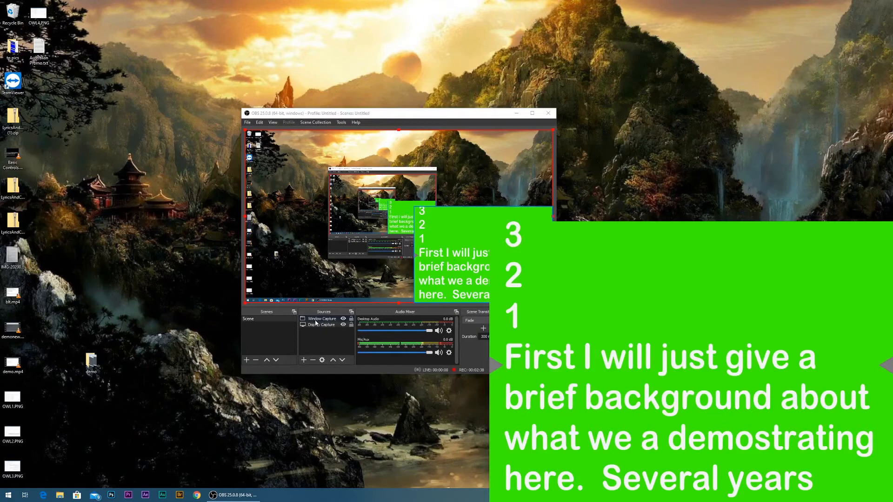
Step: Add a Chroma Key filter with Key Color Type Green to the Window Capture source
{"action": "right_click", "coordinate": [323, 319]}
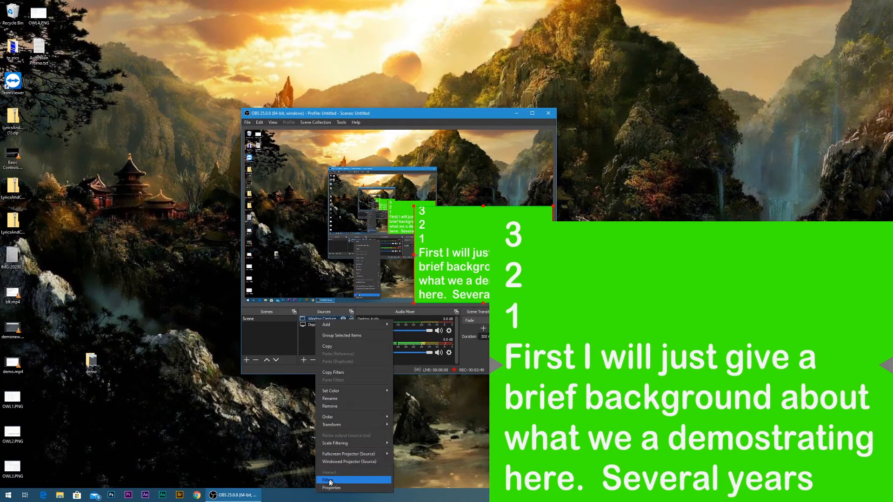
{"action": "left_click", "coordinate": [326, 480]}
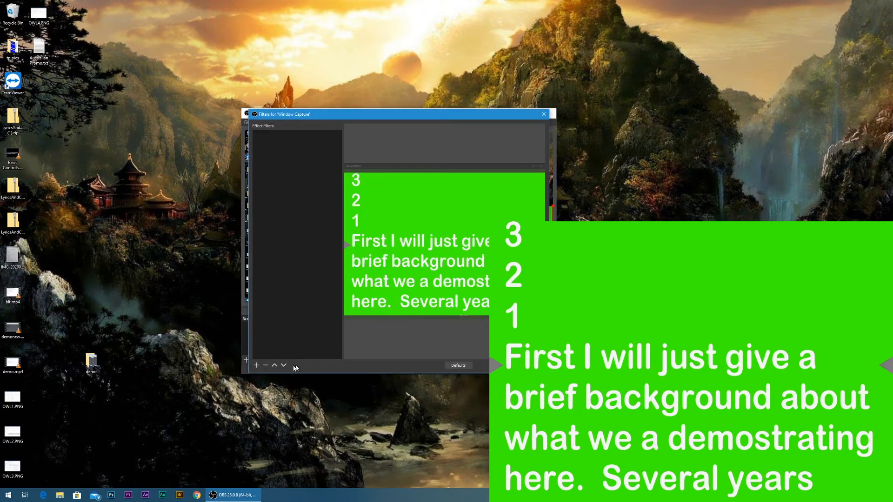
{"action": "left_click", "coordinate": [256, 365]}
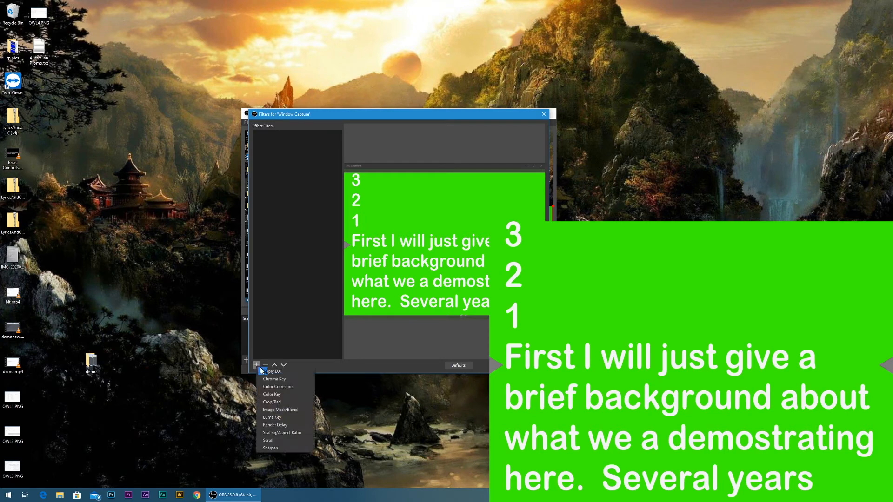
{"action": "left_click", "coordinate": [274, 378]}
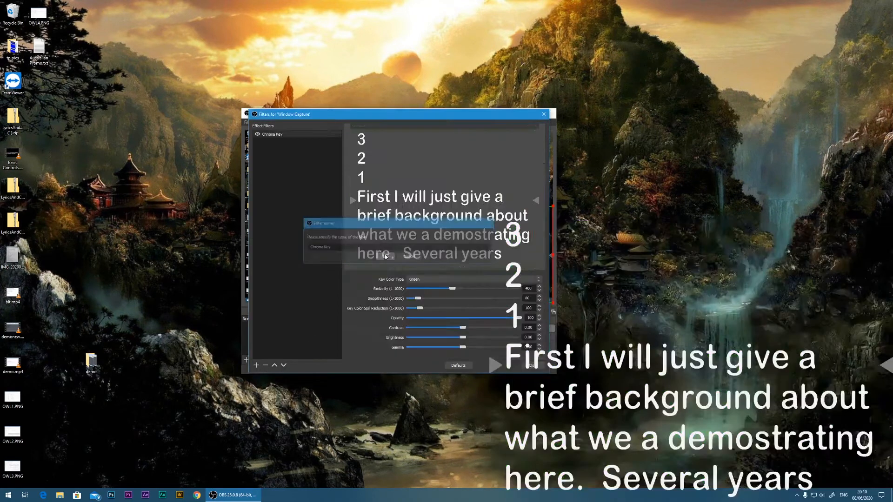
{"action": "left_click", "coordinate": [474, 279]}
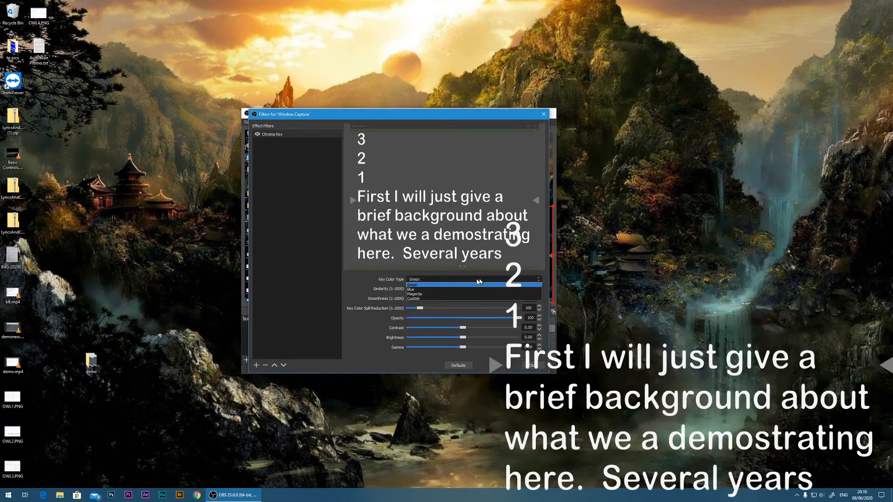
{"action": "left_click", "coordinate": [413, 284]}
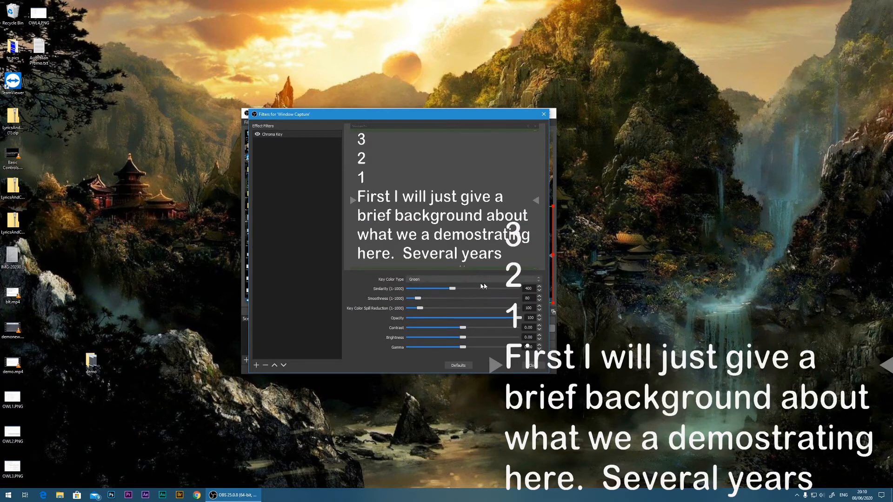
{"action": "left_click", "coordinate": [542, 114]}
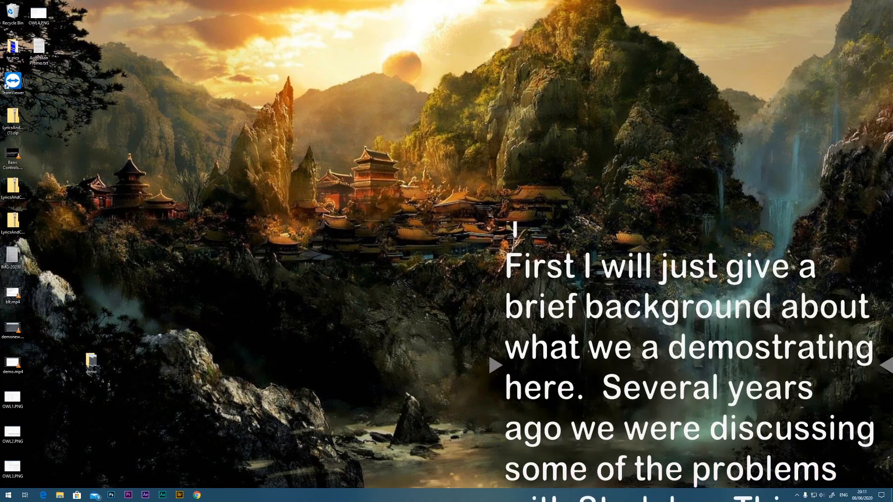
Step: Scroll the teleprompter script so the white text rolls upward over the desktop scenery
{"action": "scroll", "scroll_direction": "down", "scroll_amount": 3}
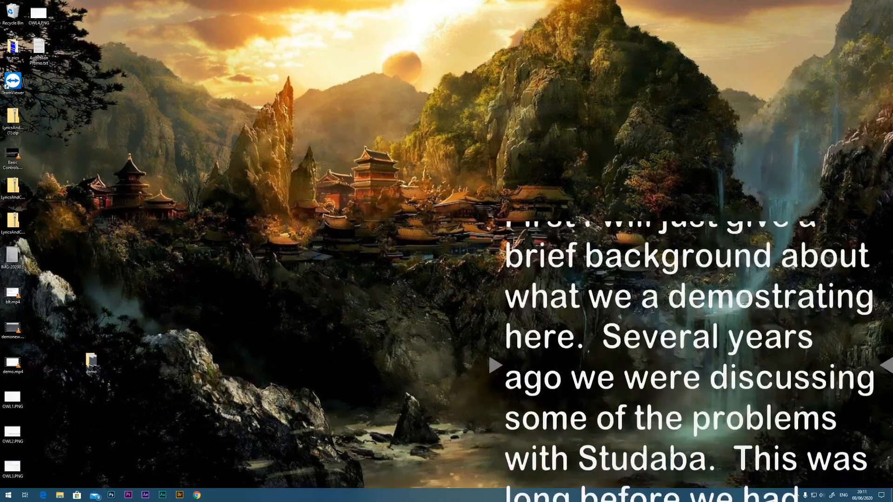
{"action": "scroll", "scroll_direction": "down", "scroll_amount": 3}
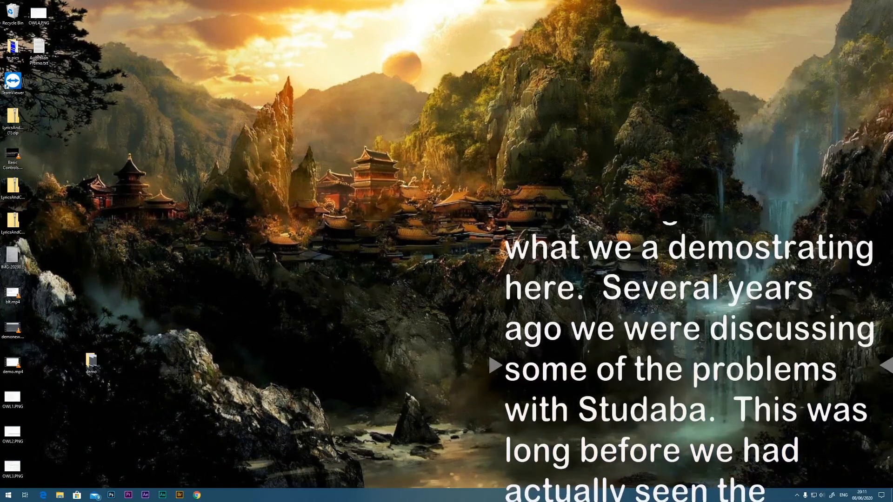
{"action": "scroll", "scroll_direction": "down", "scroll_amount": 3}
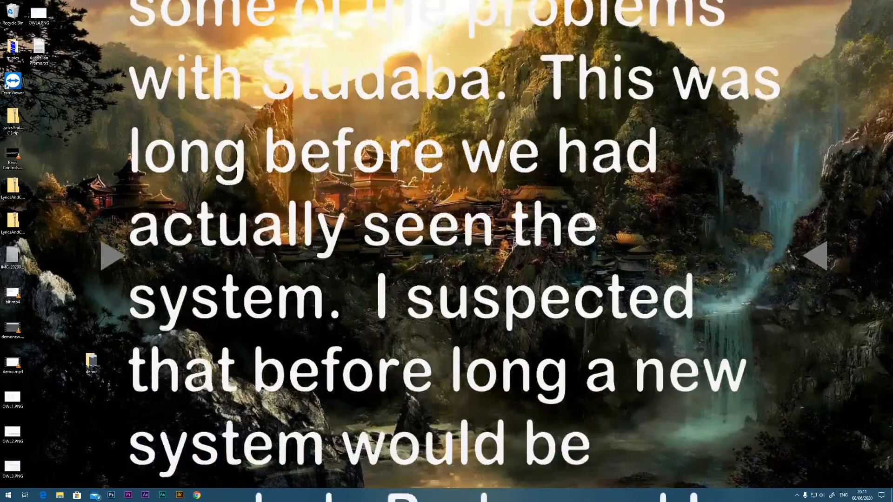
{"action": "scroll", "scroll_direction": "down", "scroll_amount": 3}
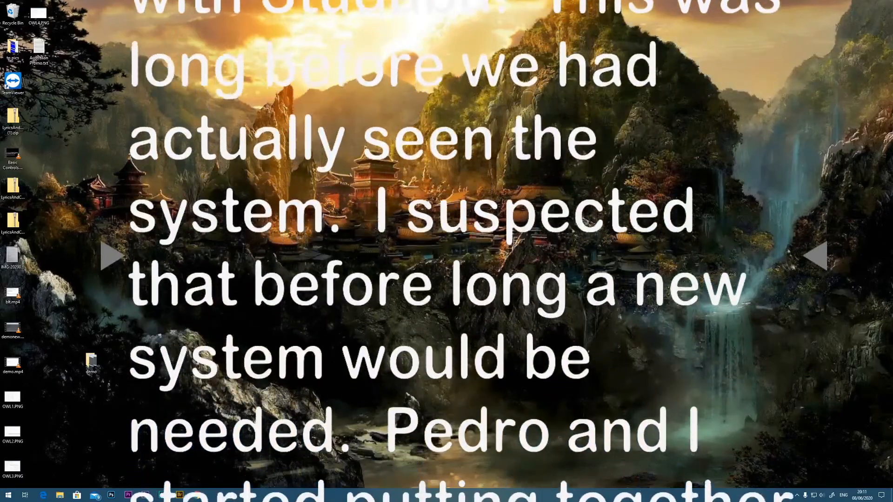